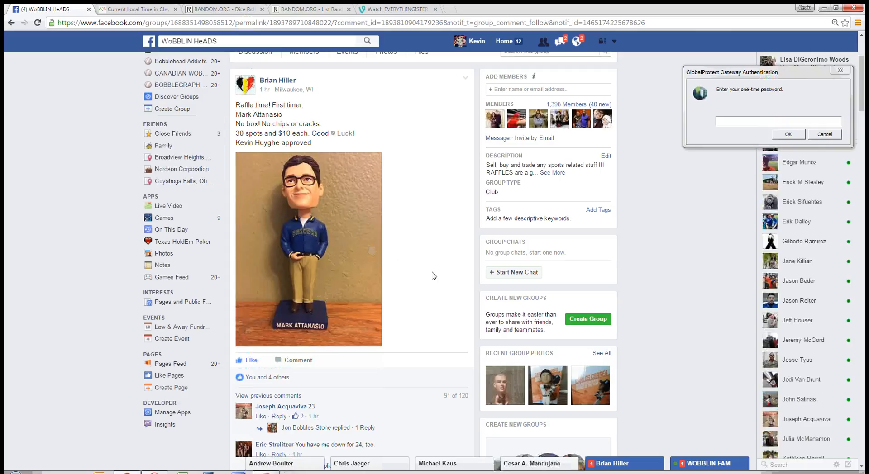
mouse_move(432, 262)
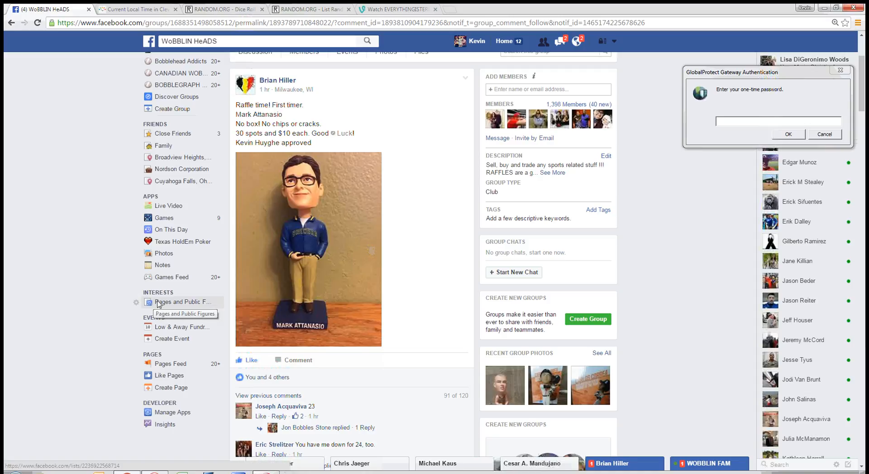
Scroll the raffle post down to the newest comments announcing the raffle is going live
scroll(down, 3)
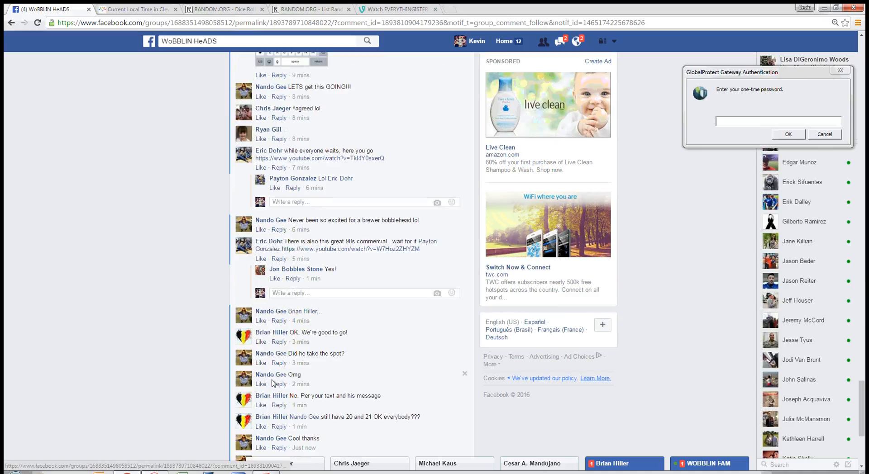
scroll(down, 3)
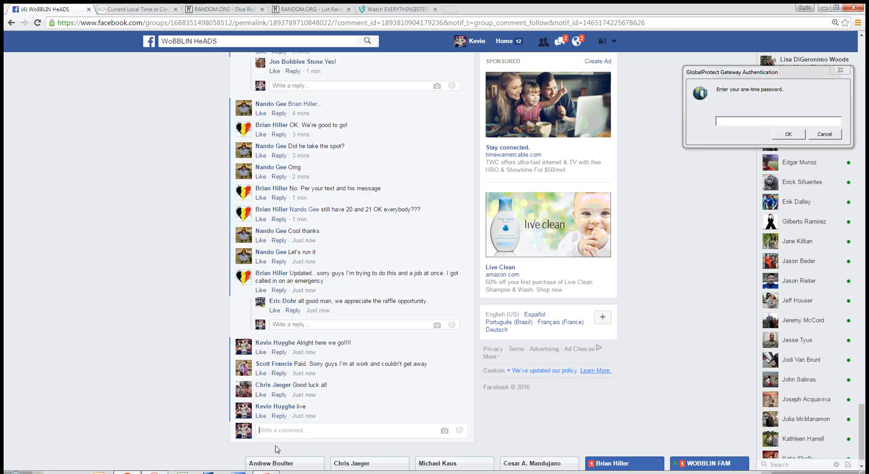
Check Cleveland's local time (10:06 PM, June 5, 2016) on timeanddate.com, then return to Facebook
click(136, 9)
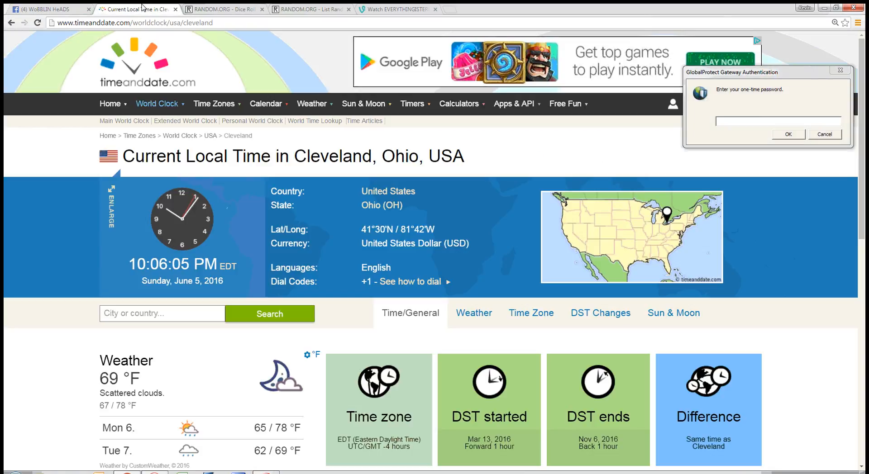
click(44, 9)
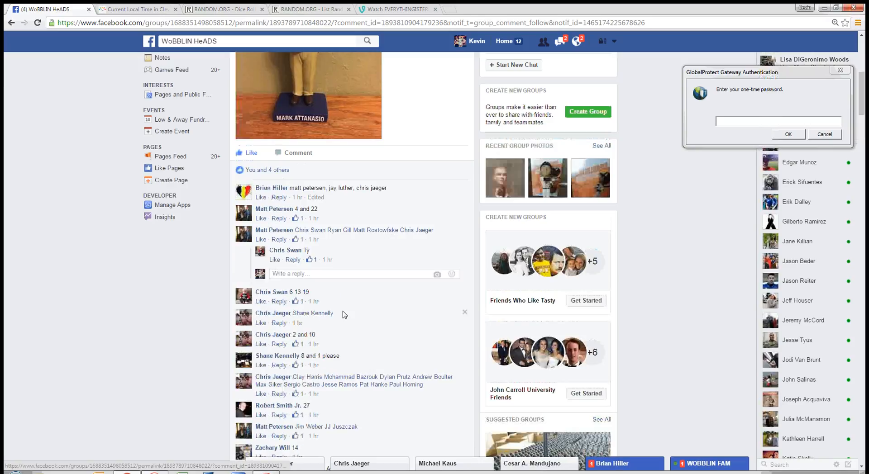
Scroll to the organizer's comment and expand it to reveal the full 30-spot raffle list
scroll(down, 3)
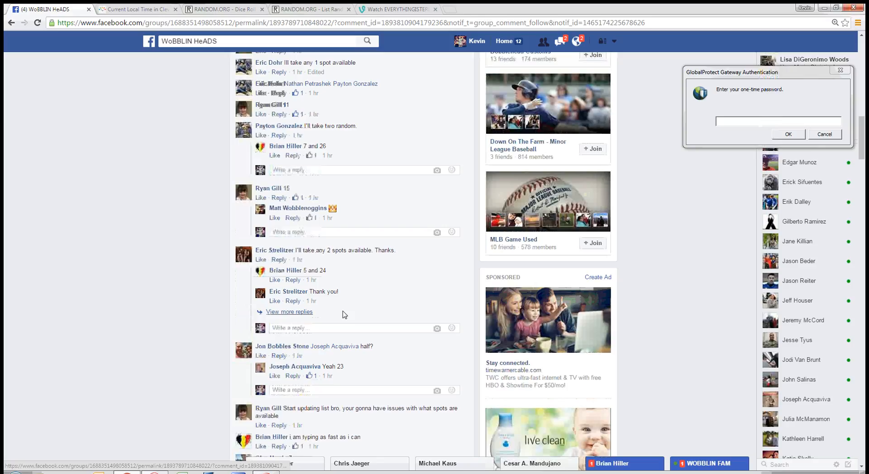
scroll(down, 3)
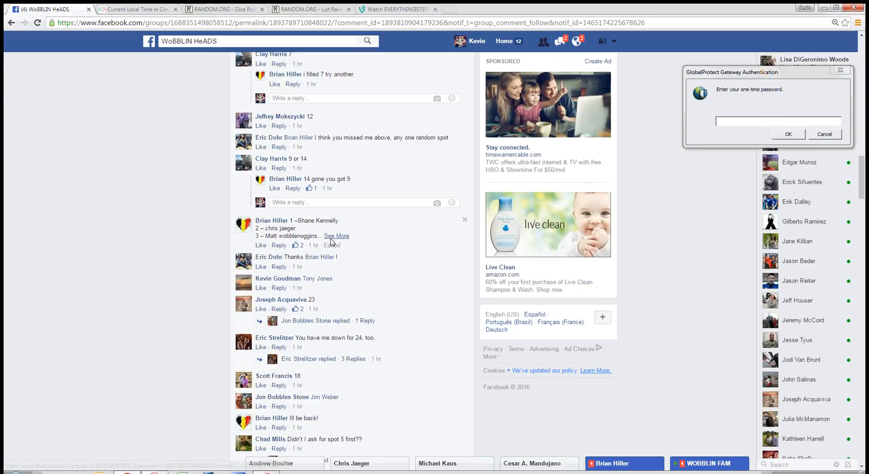
click(336, 236)
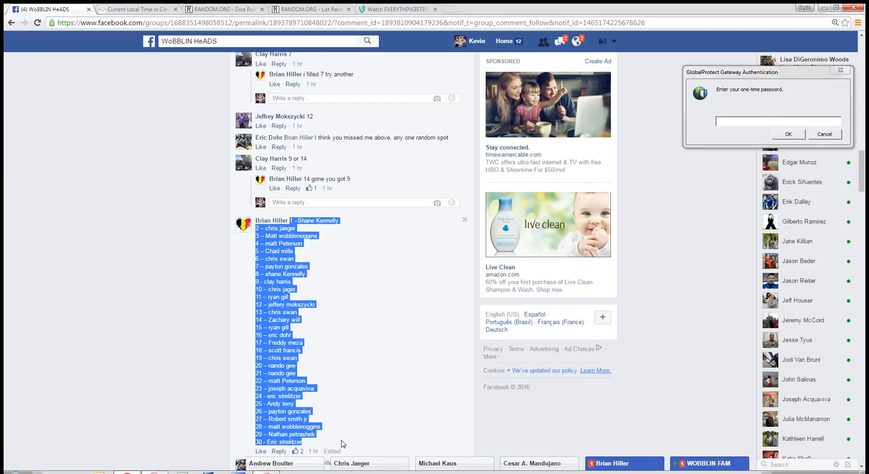
click(311, 9)
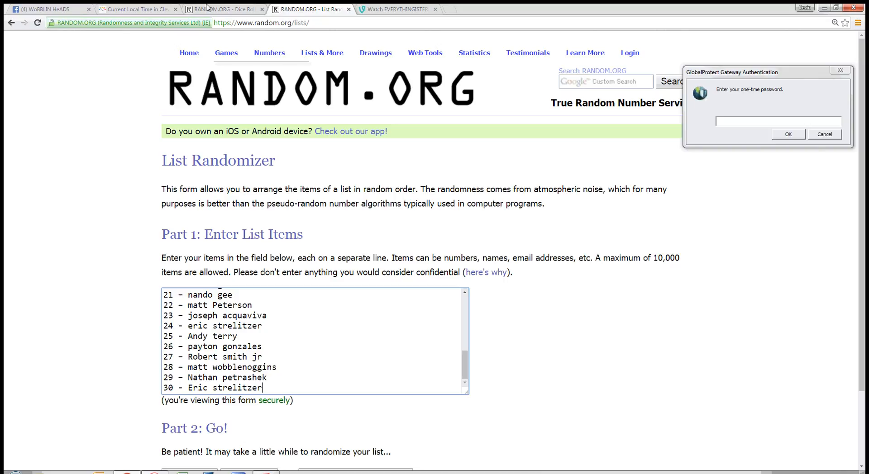
Roll two dice twice on RANDOM.ORG's Dice Roller, ending with two fours
click(222, 9)
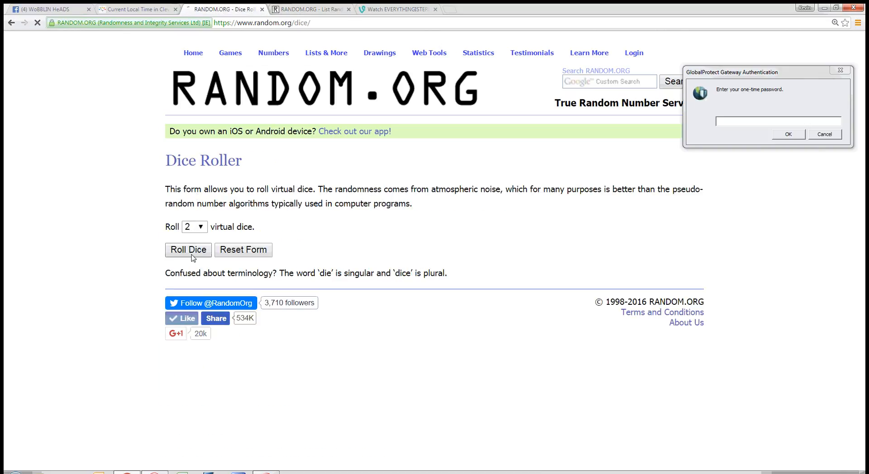
click(187, 249)
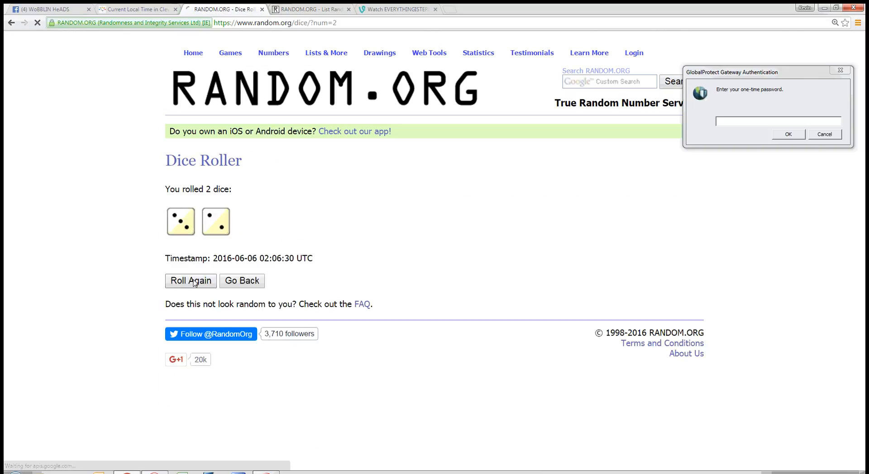
click(190, 281)
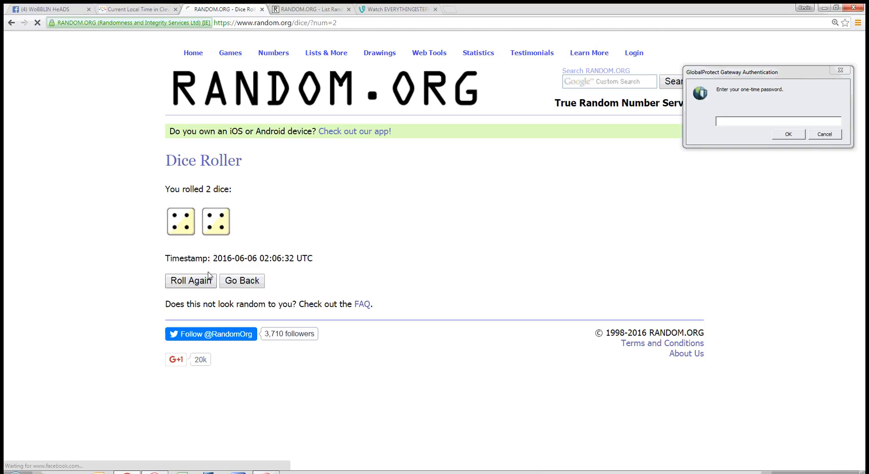
click(307, 9)
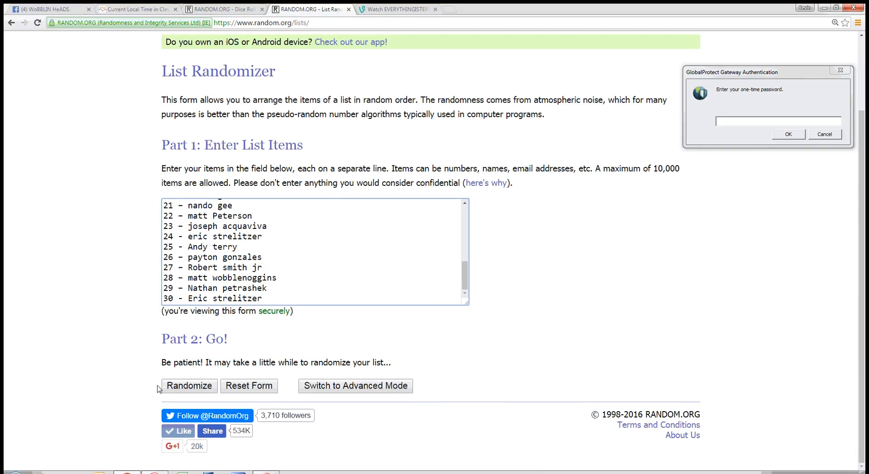
click(188, 386)
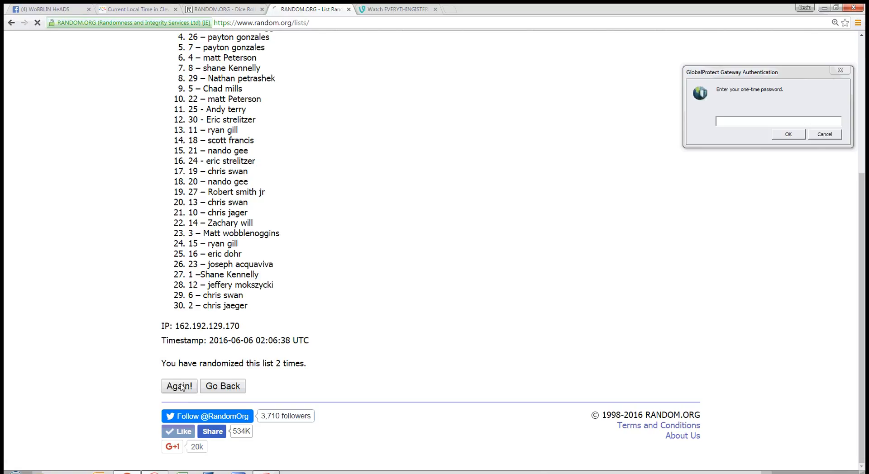
click(178, 386)
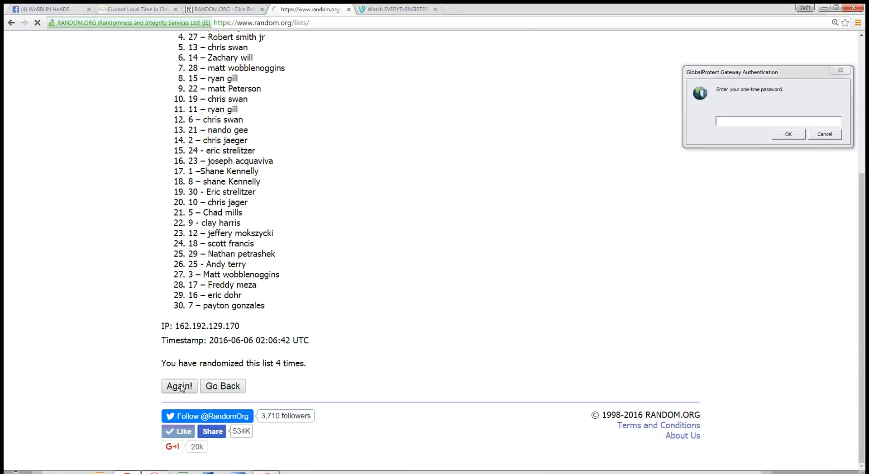
click(178, 386)
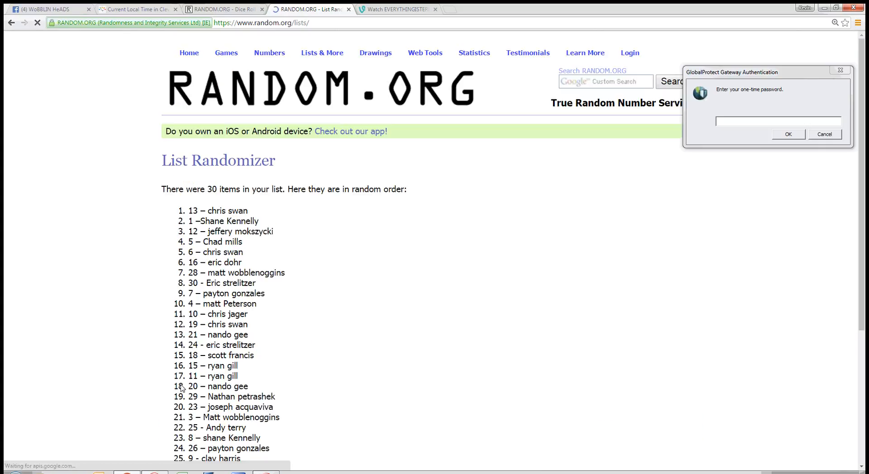
scroll(down, 3)
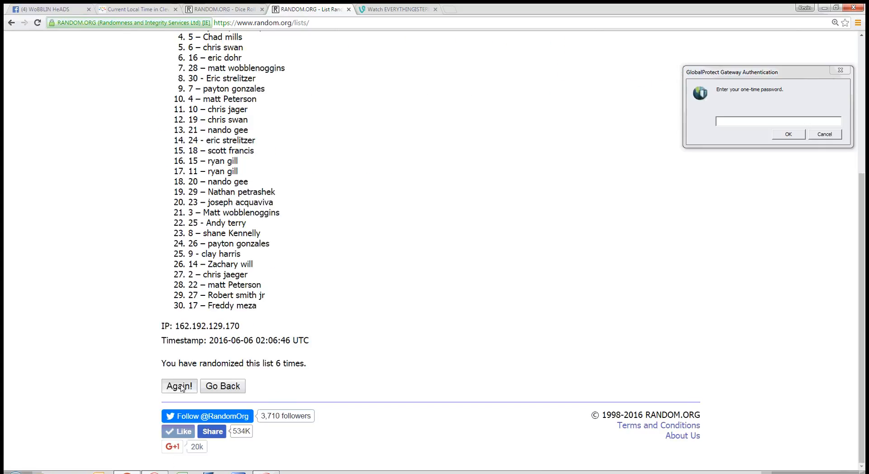
click(178, 386)
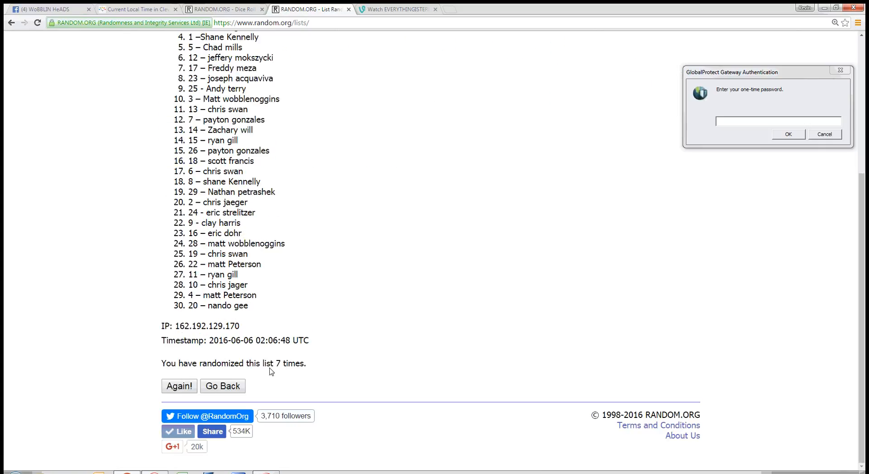
click(225, 9)
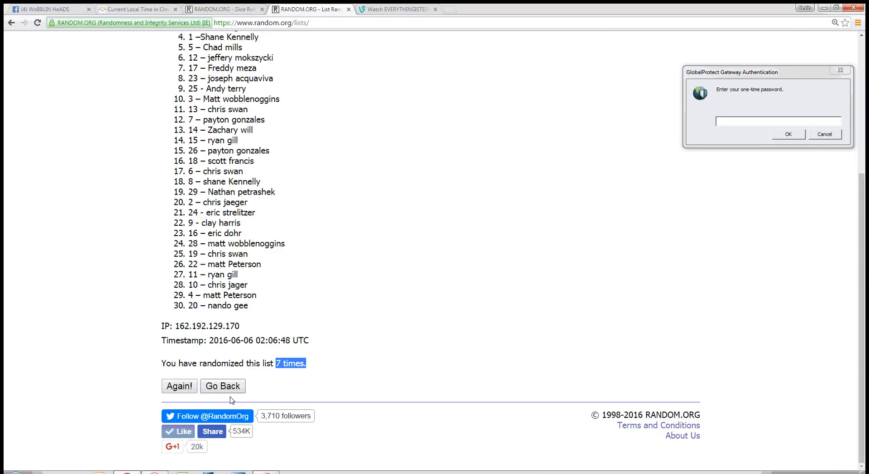
click(222, 386)
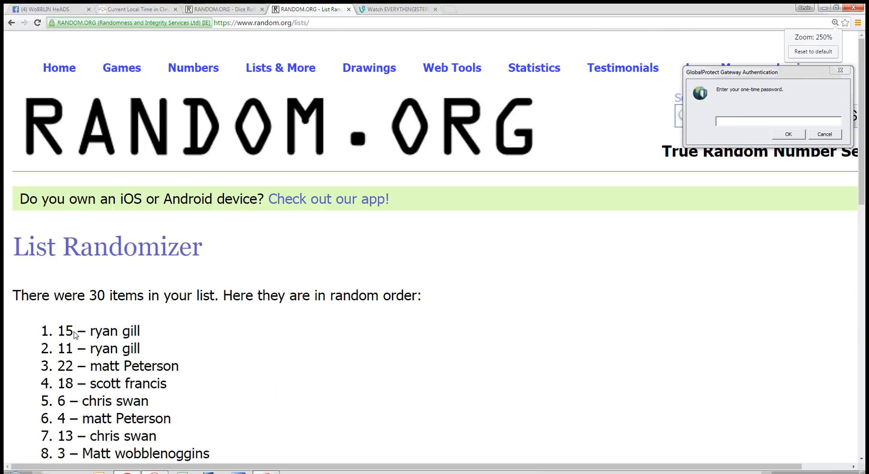
Highlight '30 items' and scroll to the result line showing 8 randomizations
drag(76, 296, 126, 295)
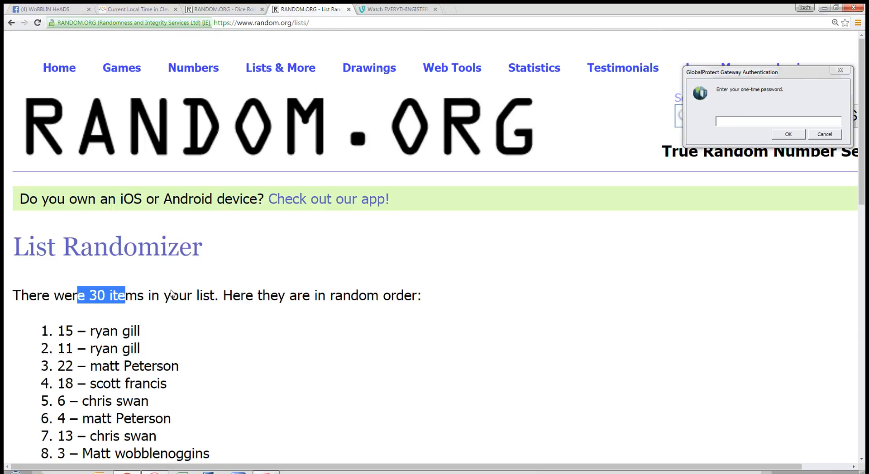
click(251, 361)
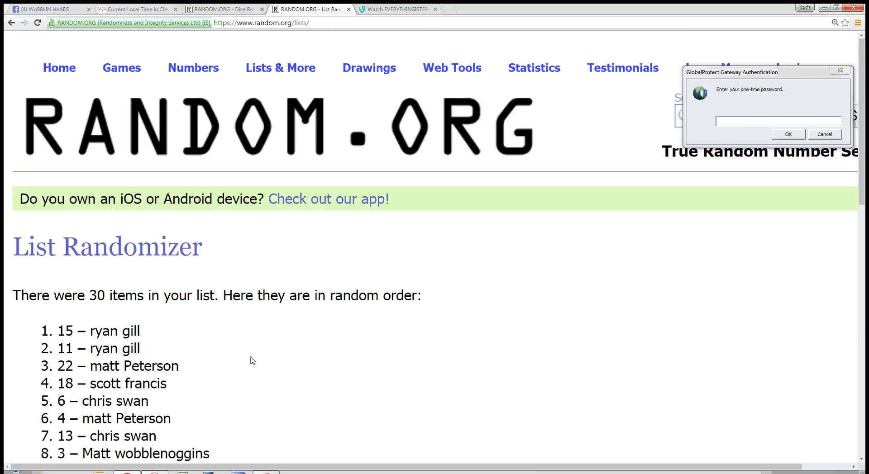
scroll(down, 3)
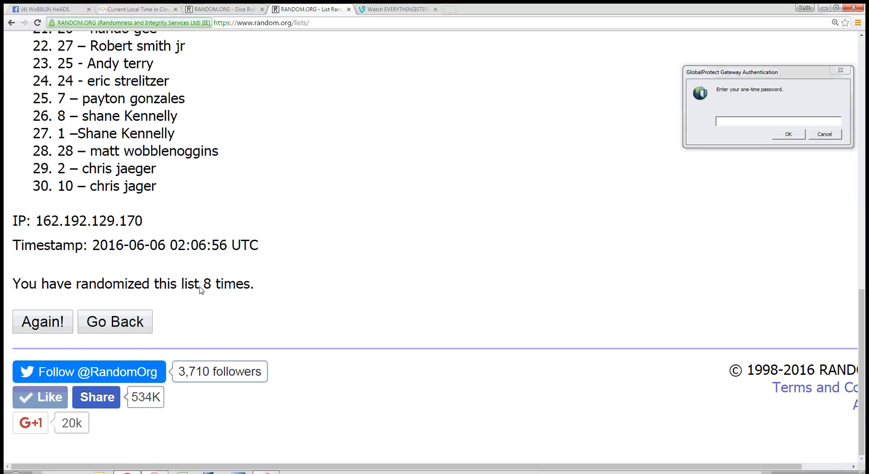
Revisit the dice result and Cleveland time, then return to the Facebook raffle post
click(222, 9)
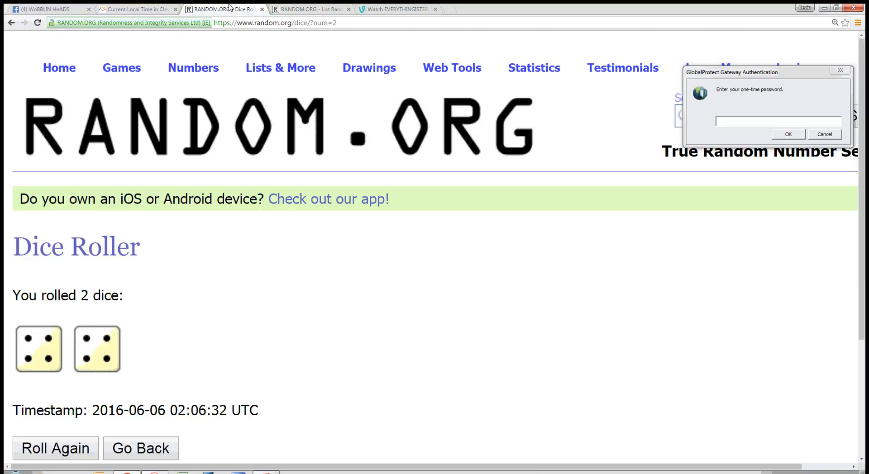
click(135, 9)
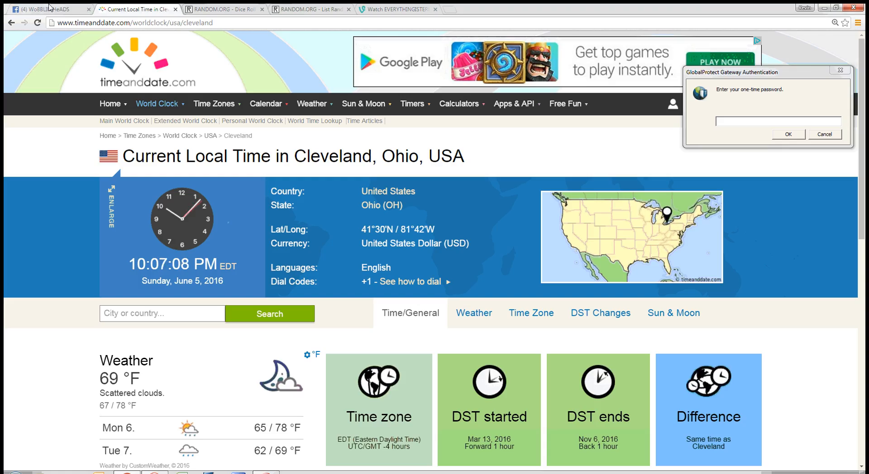
click(47, 9)
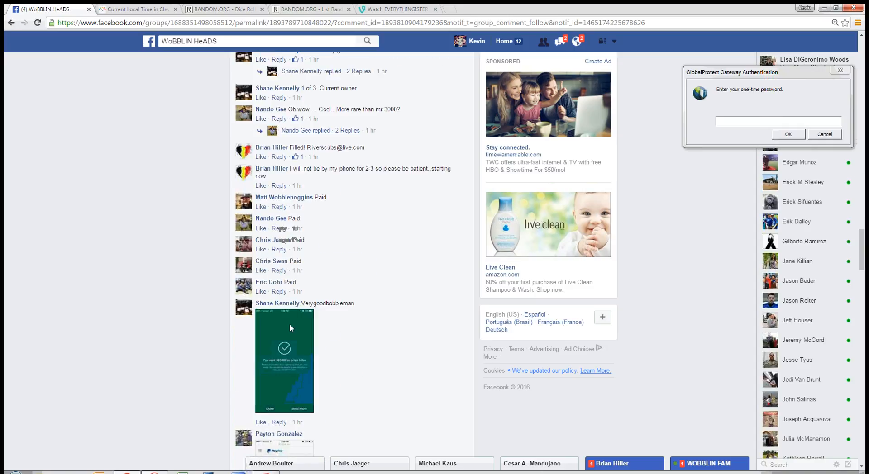
scroll(down, 3)
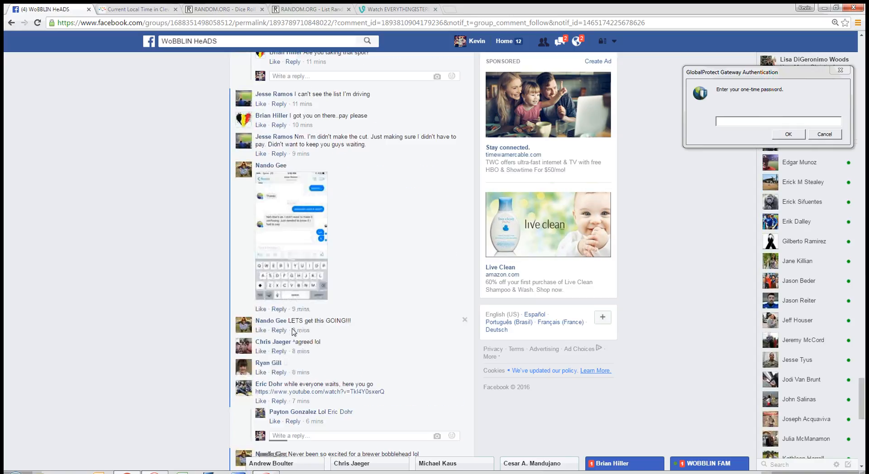